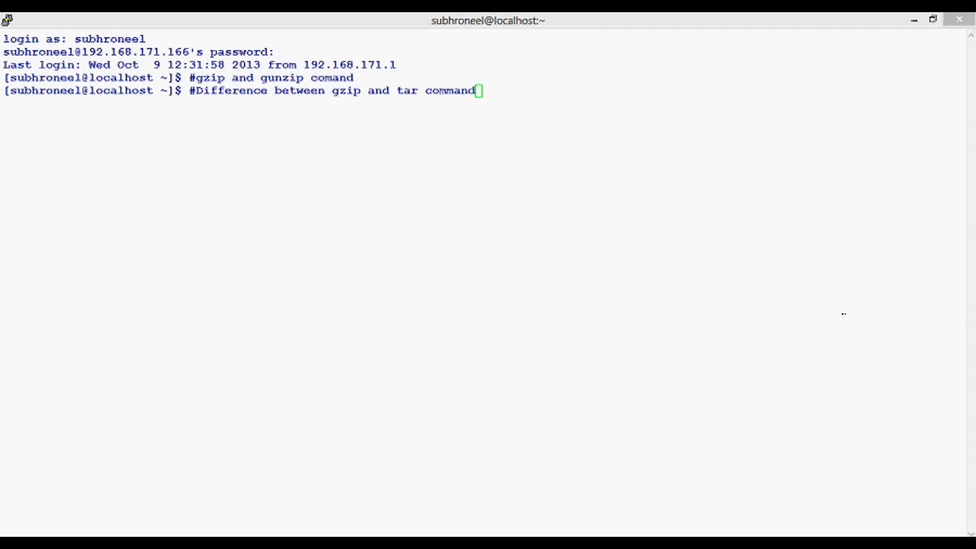
Focus the terminal and start the comment '#gzip only compresses files, it dows not'
left_click(533, 21)
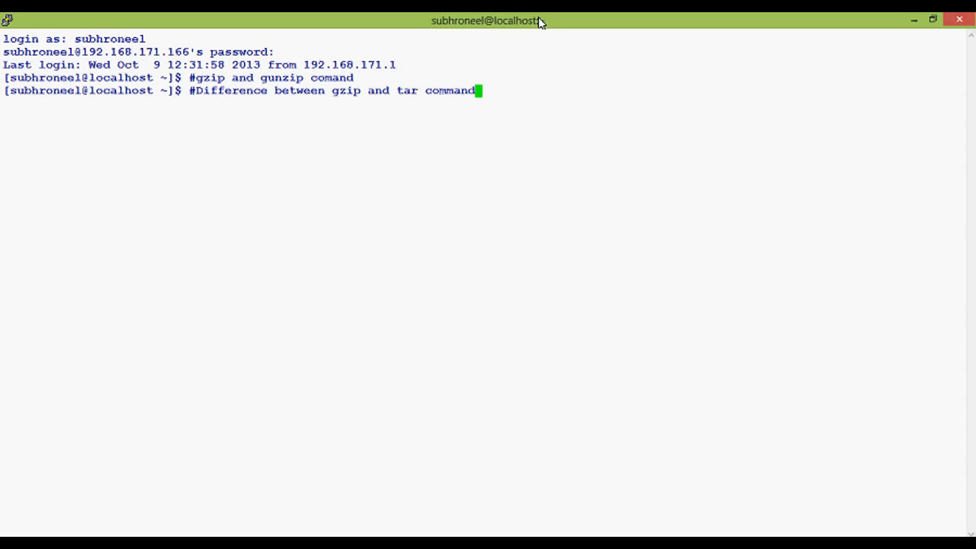
type("#gzip only compresses files, it dows not")
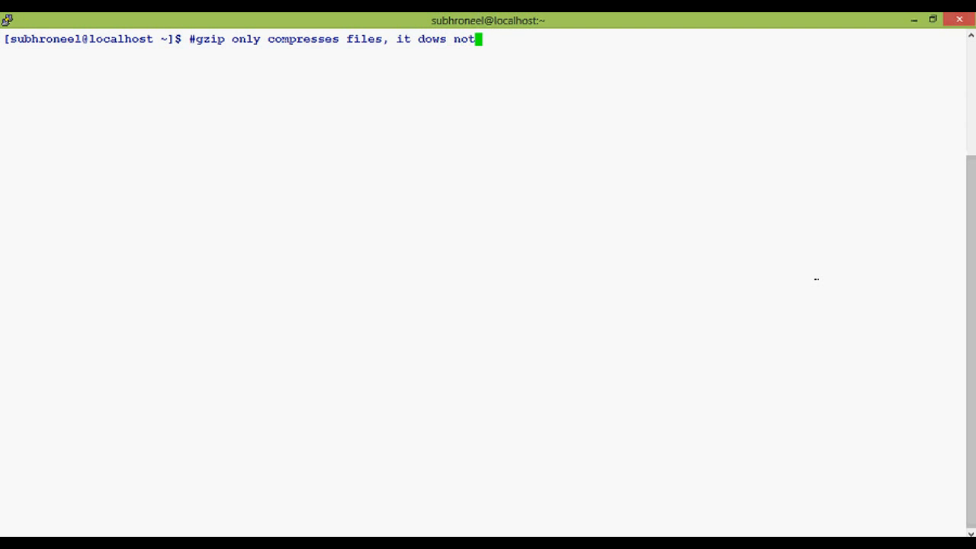
Finish the comment that gzip doesn't archive as tar does, run ls, and begin another comment
type("archives as t")
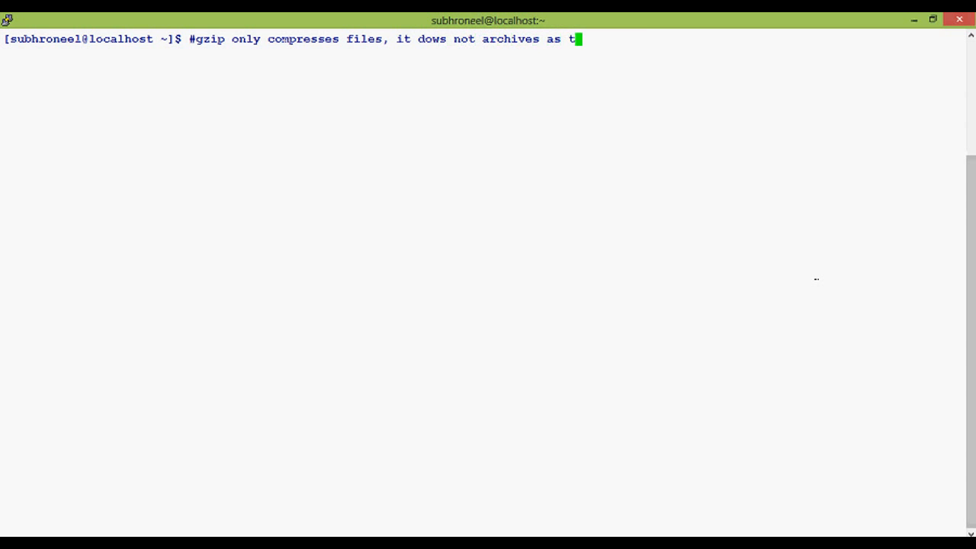
type("ar does")
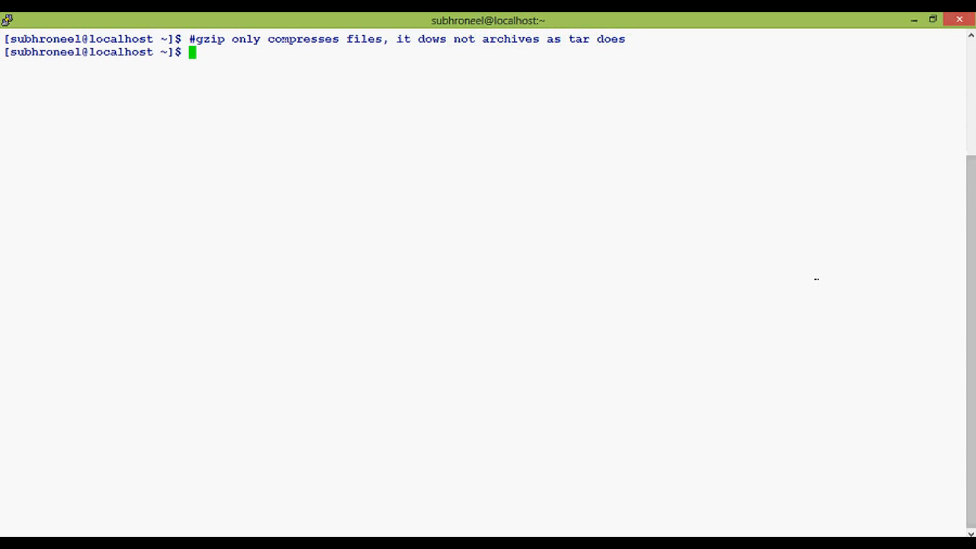
type("ls")
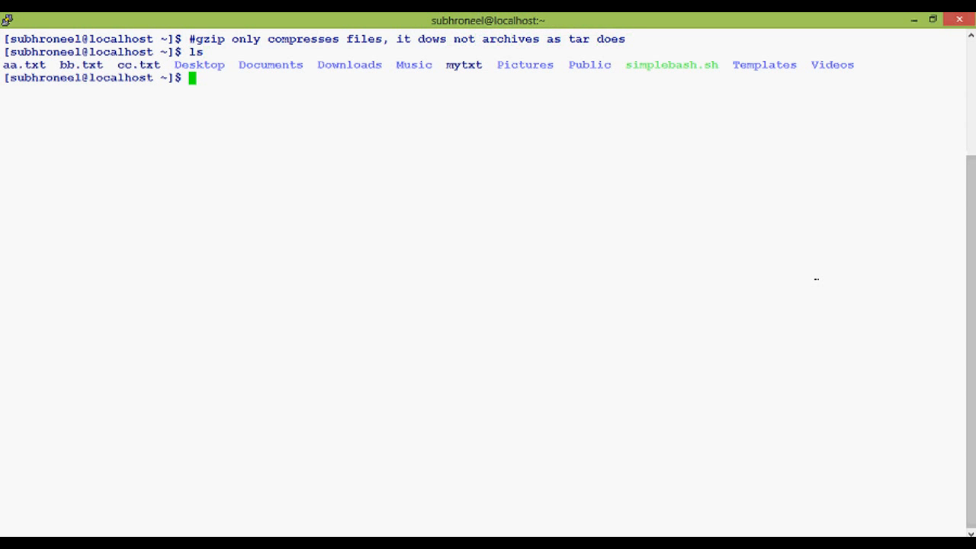
type("#")
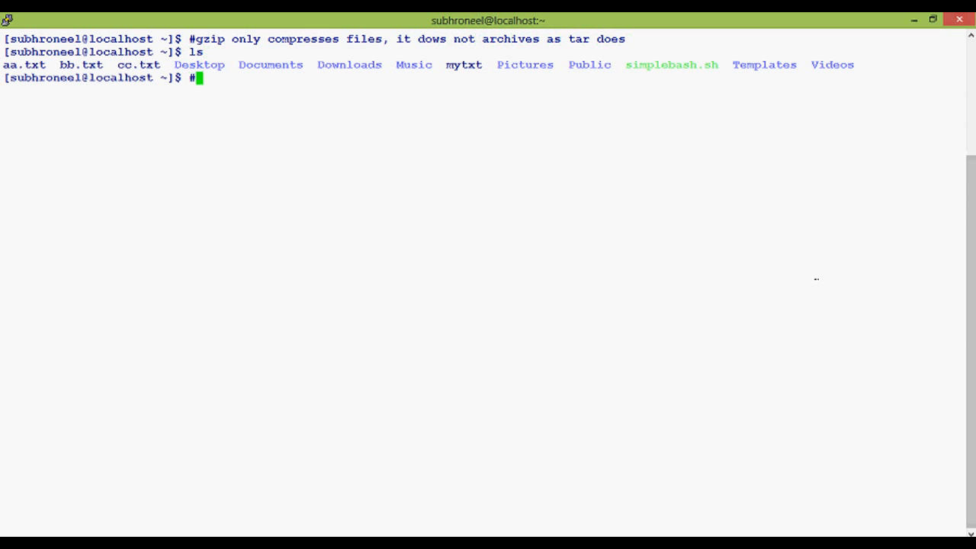
type("let")
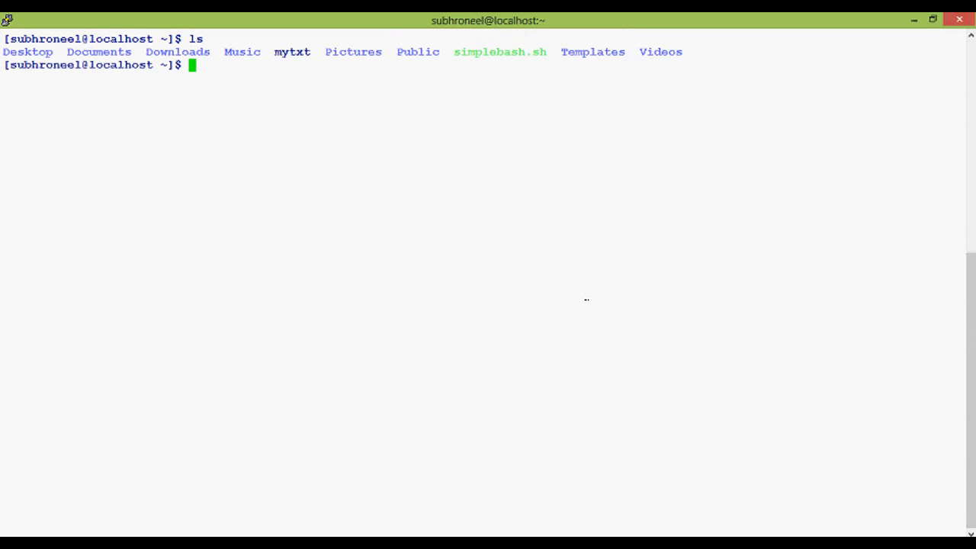
Create empty files aa.txt, bb.txt and cc.txt with touch
type("touch")
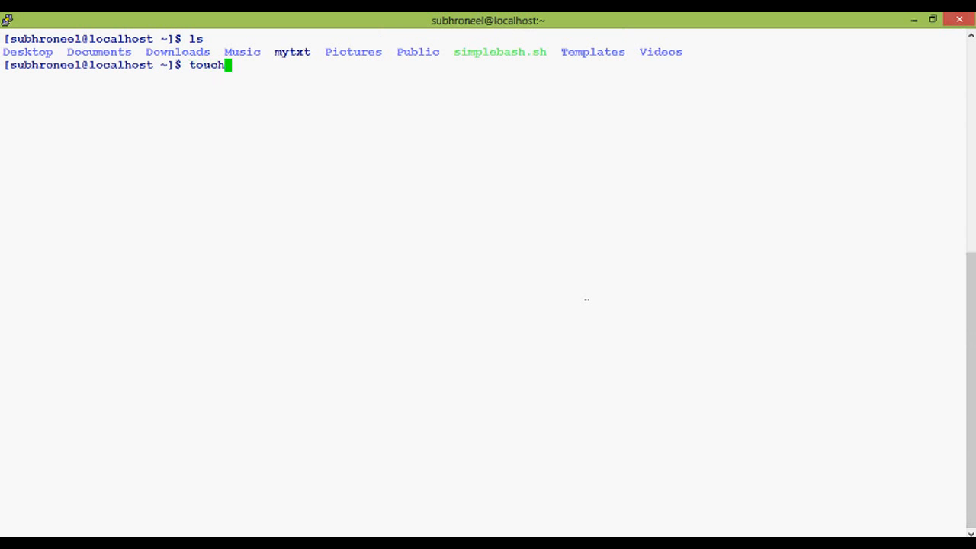
type("aa")
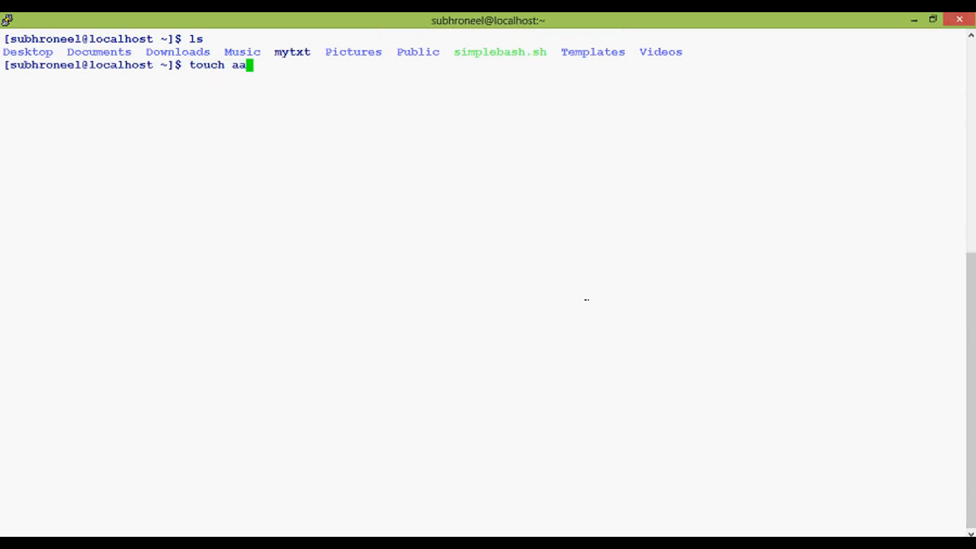
type(".txt")
type("tou")
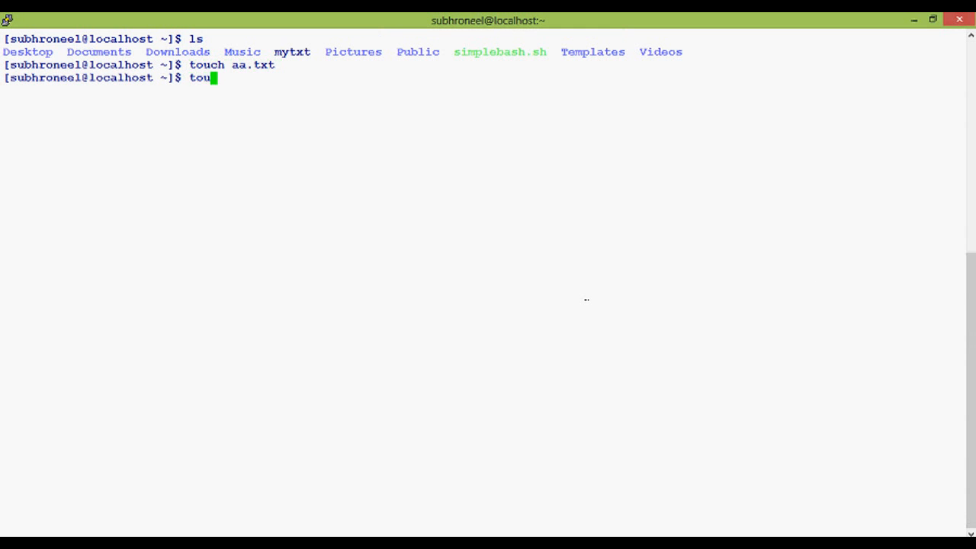
type("ch")
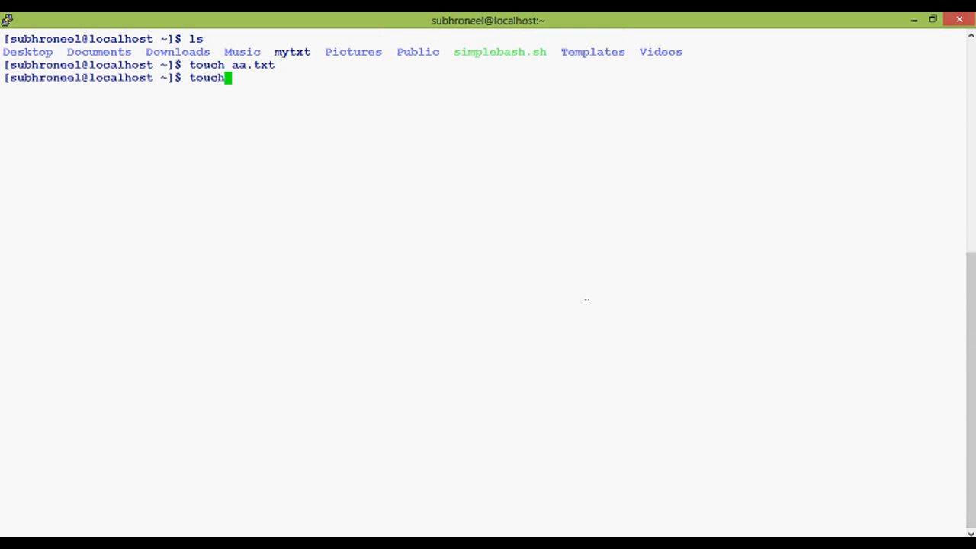
type("bb.tx")
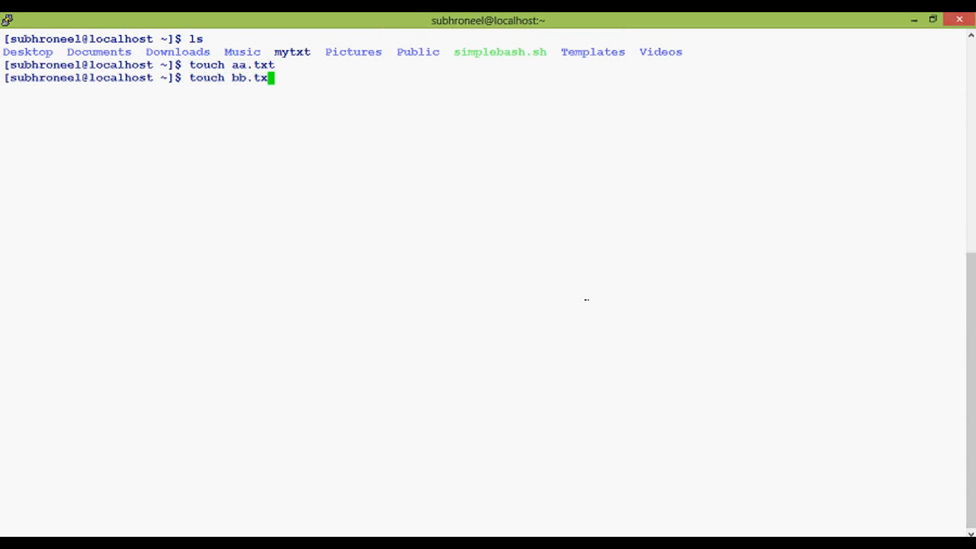
type("touch")
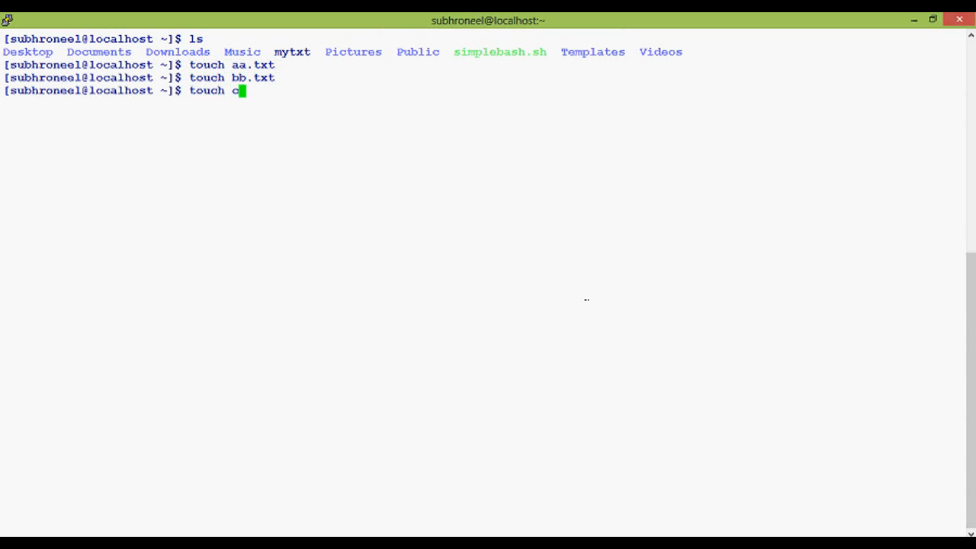
type("c.txt")
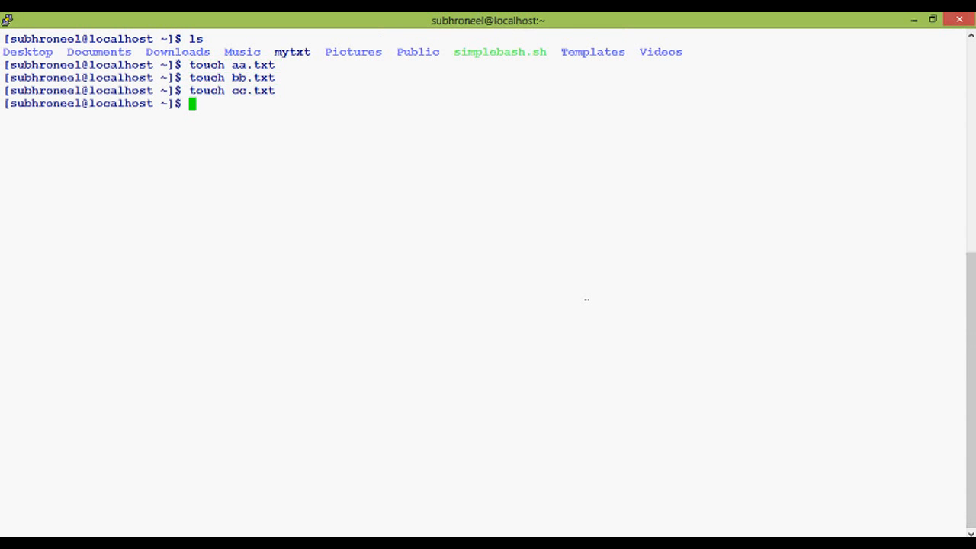
type("c")
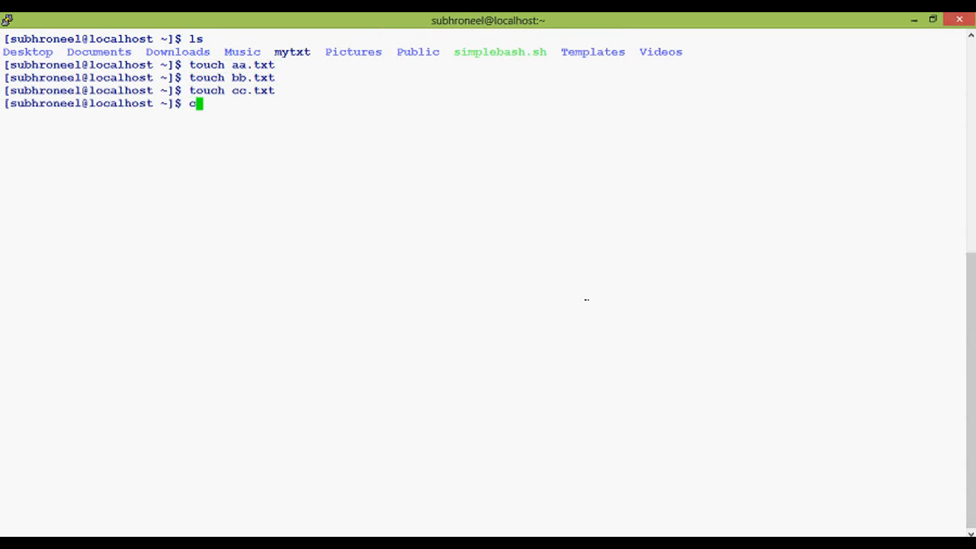
type("gzip")
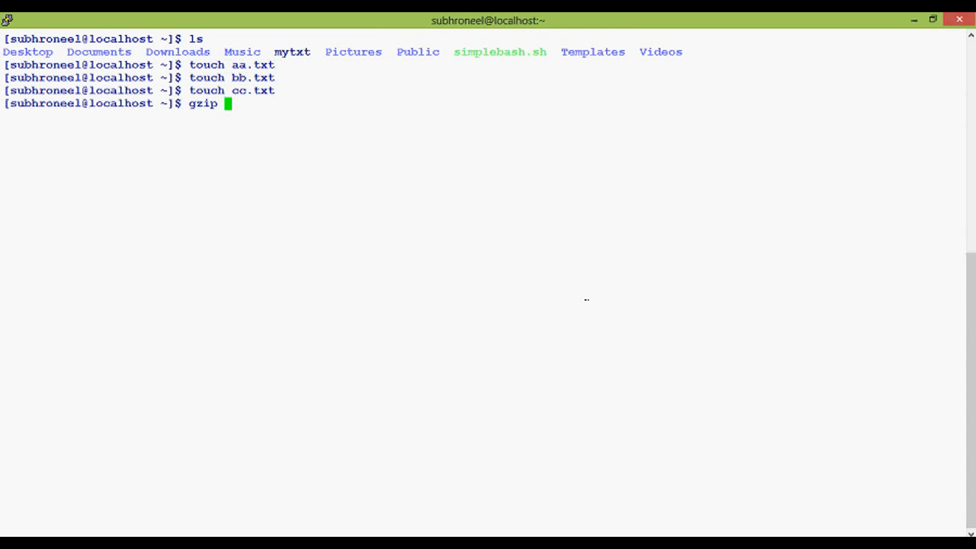
Compress all .txt files with gzip *.txt and list the resulting .gz files with ls -l
type("*.txt")
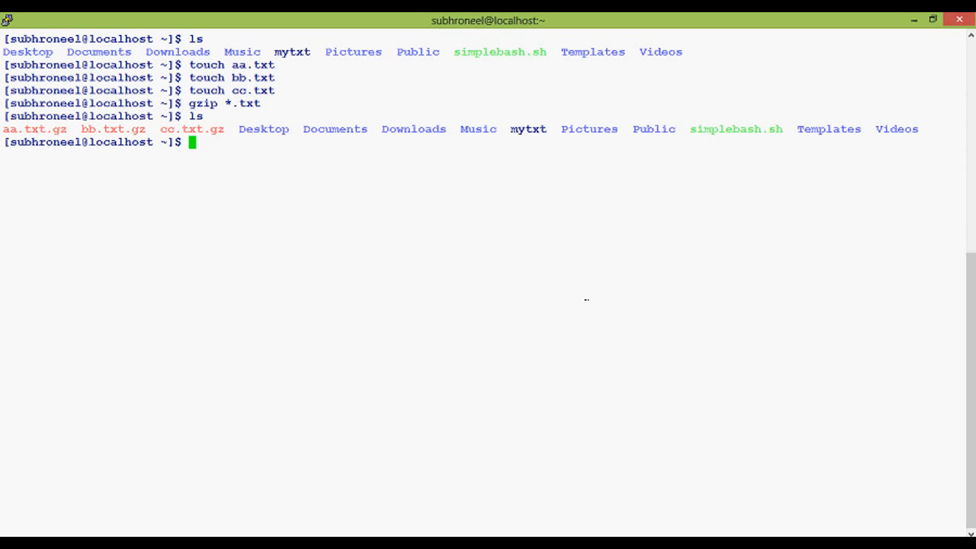
type("ls -l")
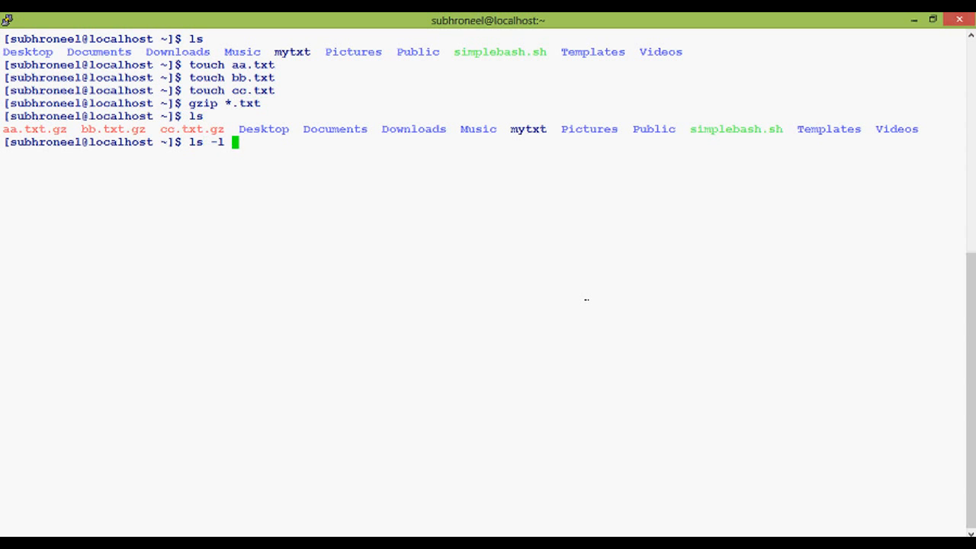
type("*.gz")
type("rm")
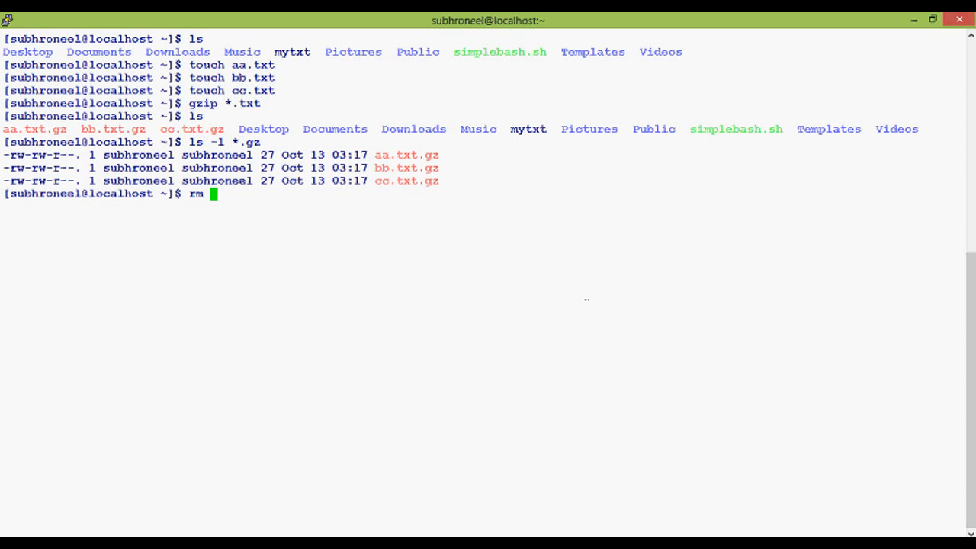
Delete all .gz files with rm *.gz and confirm with ls -l
type("*")
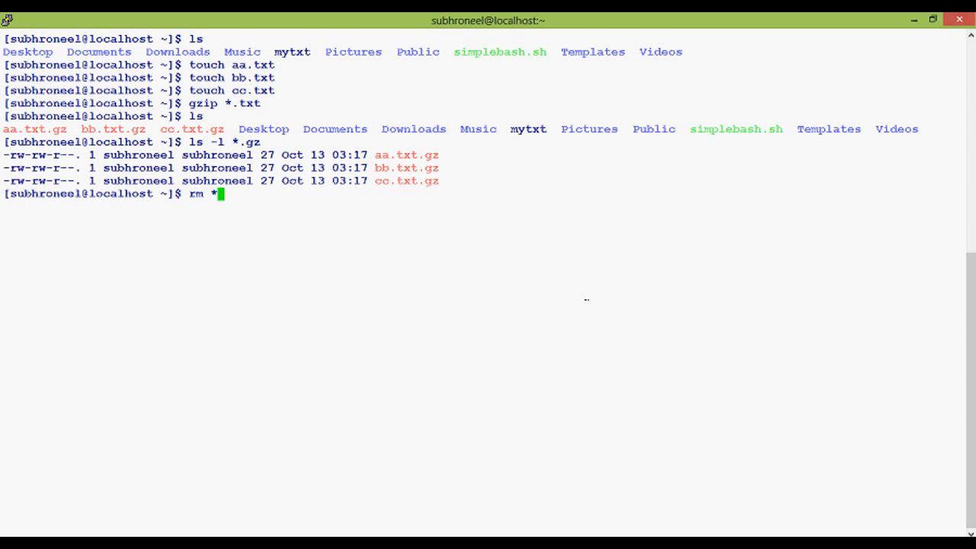
type("gz")
type("ls -l")
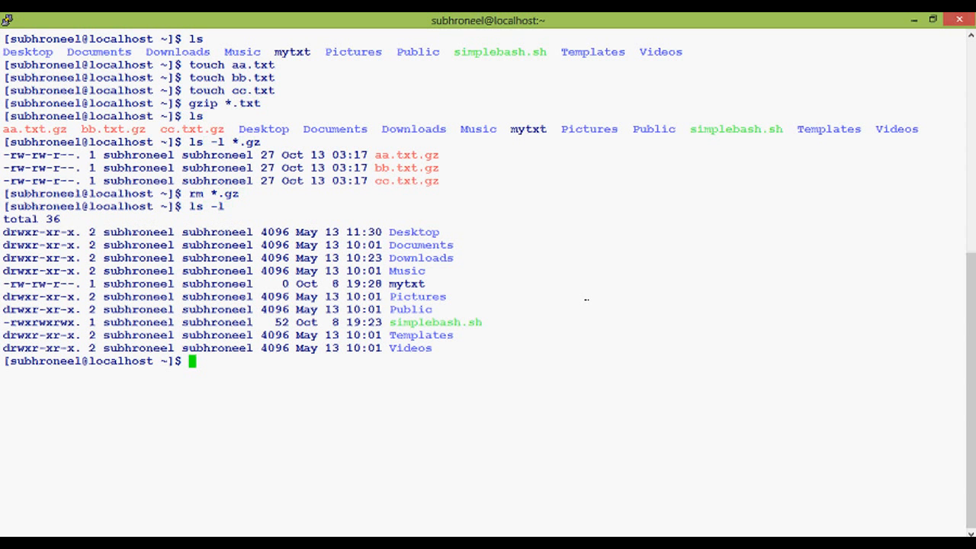
mouse_move(837, 480)
type("#Tar command is not a compressor, it's an archiver, it's archives Diretories/Files")
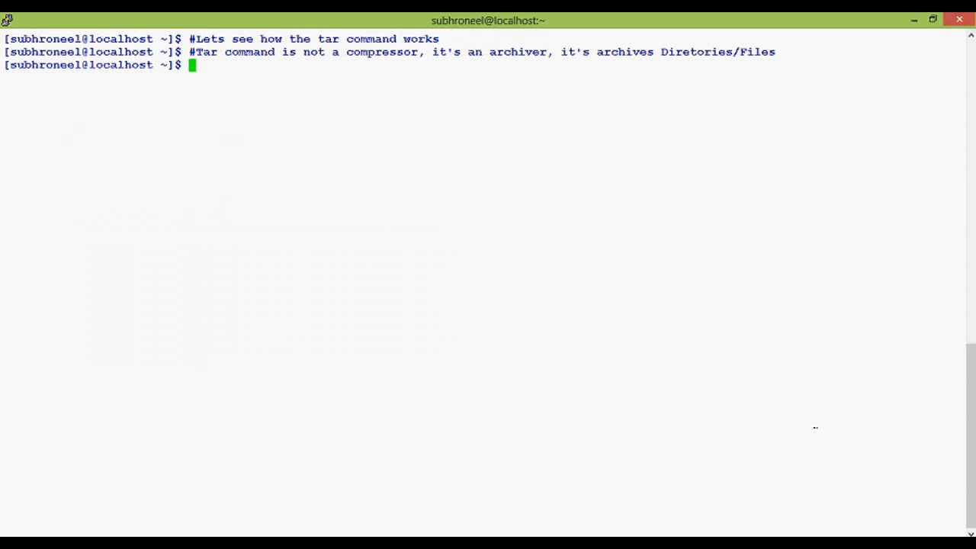
List the home folder with ls, then begin the tar -cv archive command
type("ls")
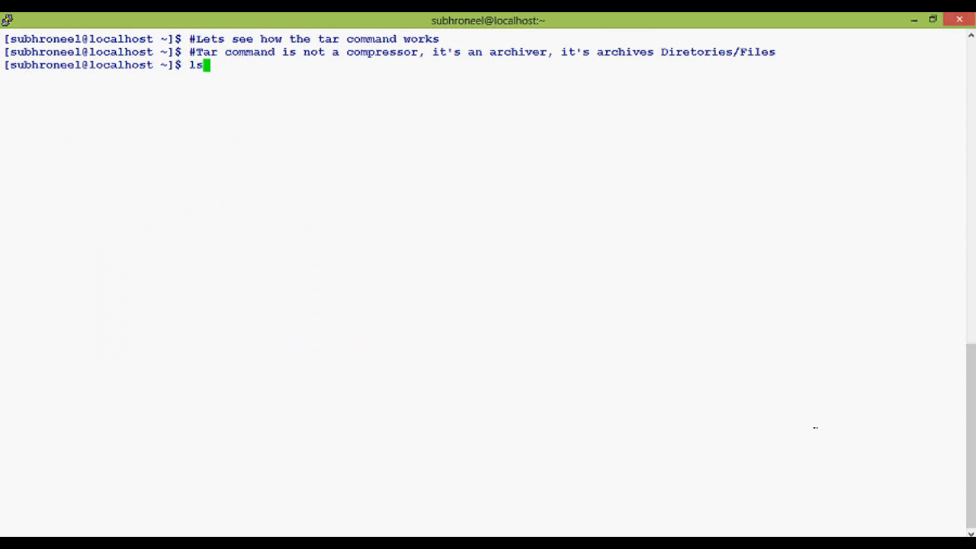
key("Return")
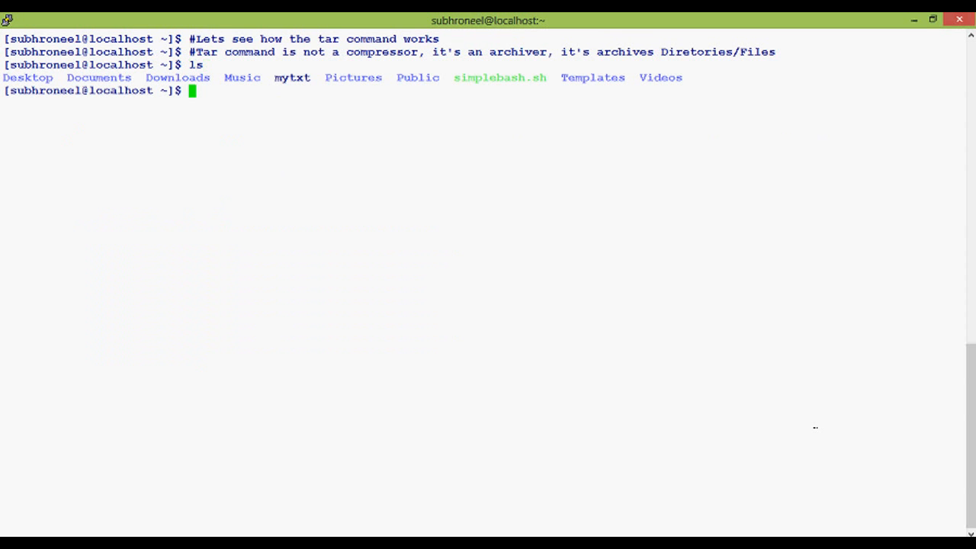
type("t")
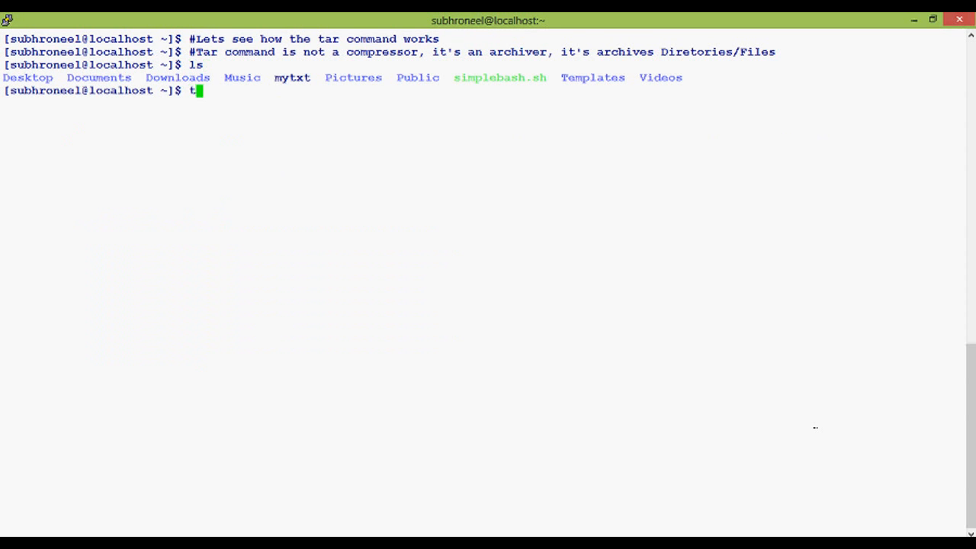
type("ar")
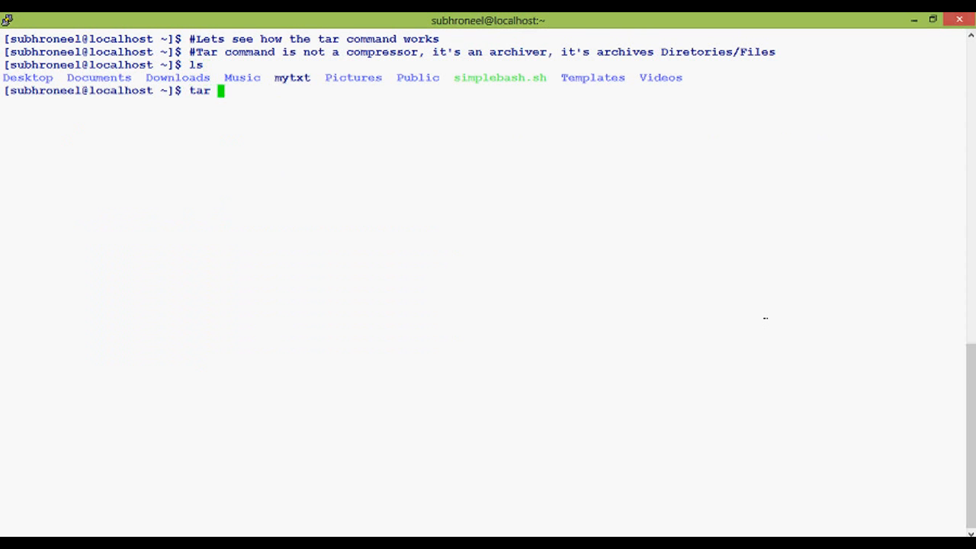
type("-cv")
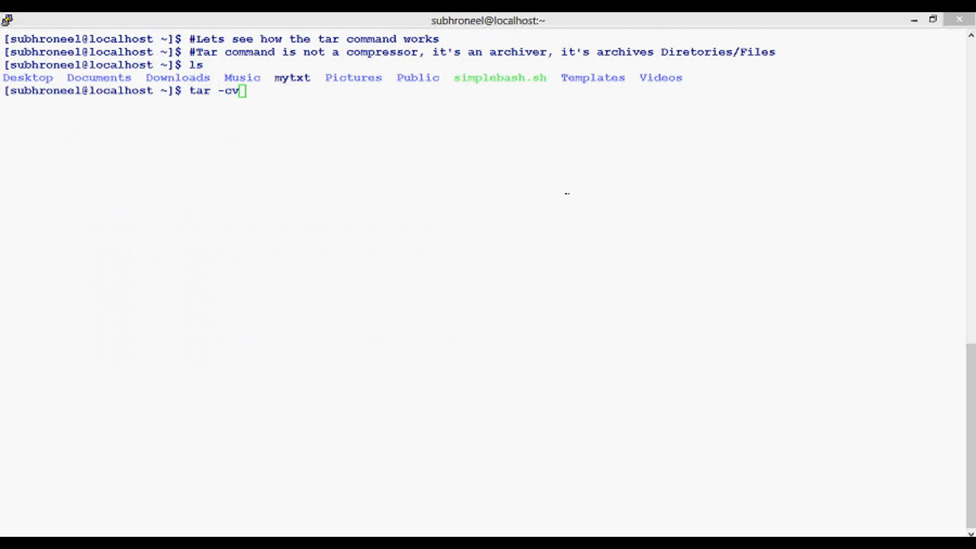
Archive the Desktop folder into Desktop.tar with tar -cvf, then list the folder contents
type("f")
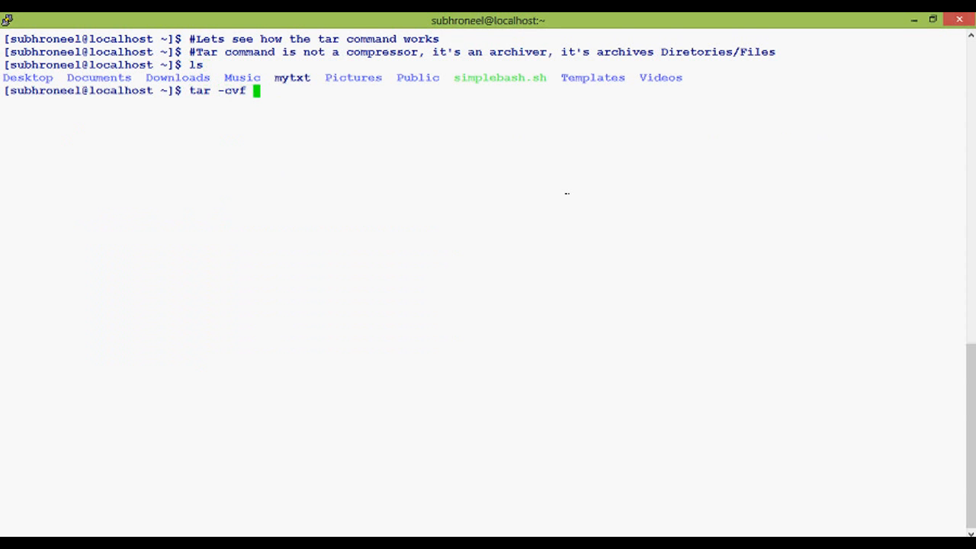
type("Desk")
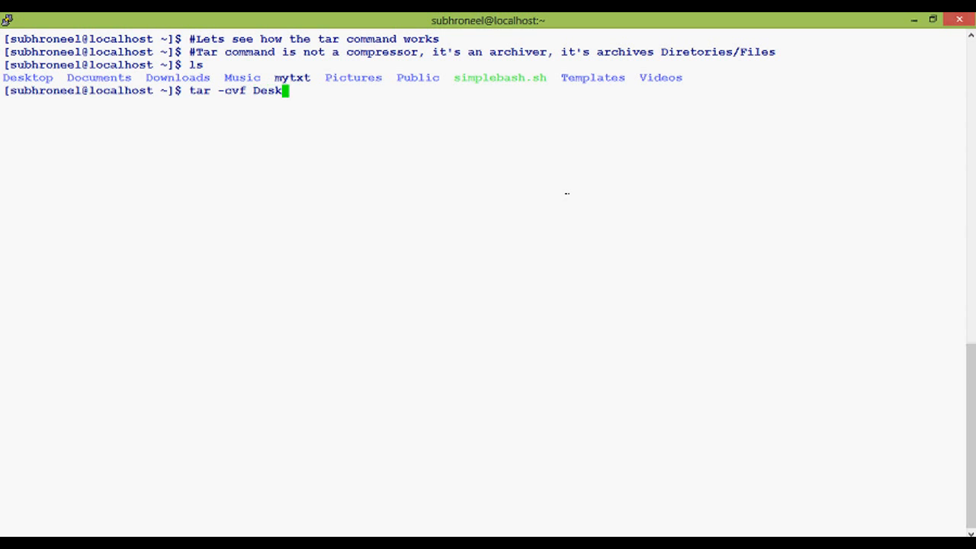
type("top.")
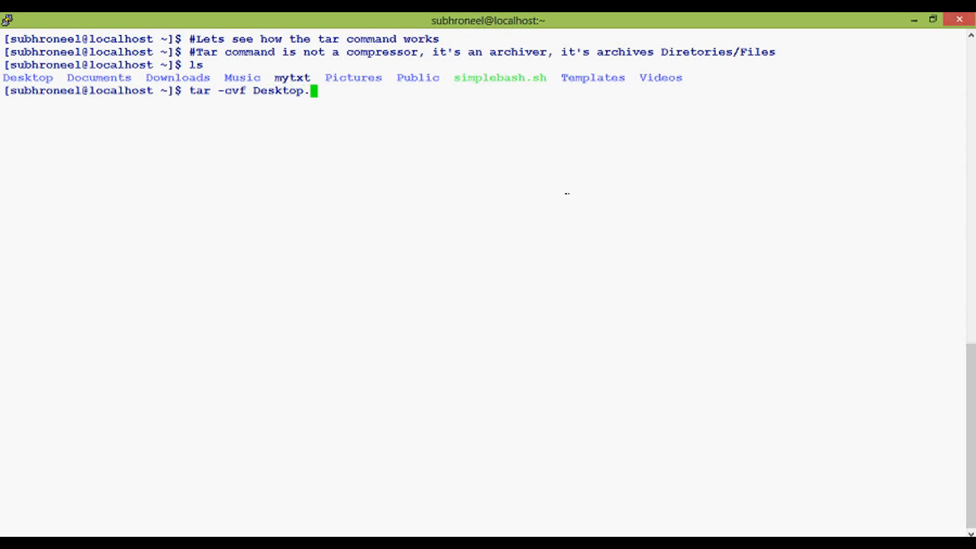
type("tar.")
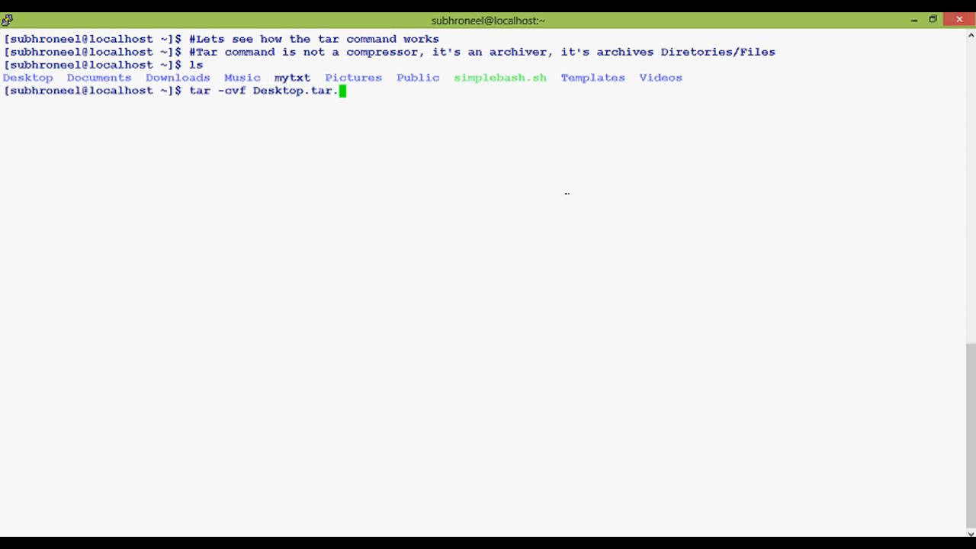
key("Backspace")
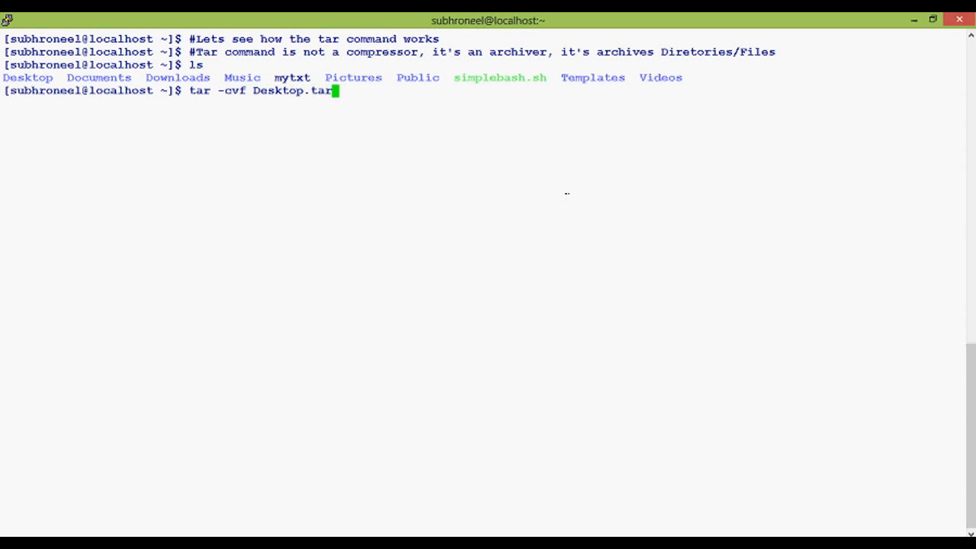
type("\" \"")
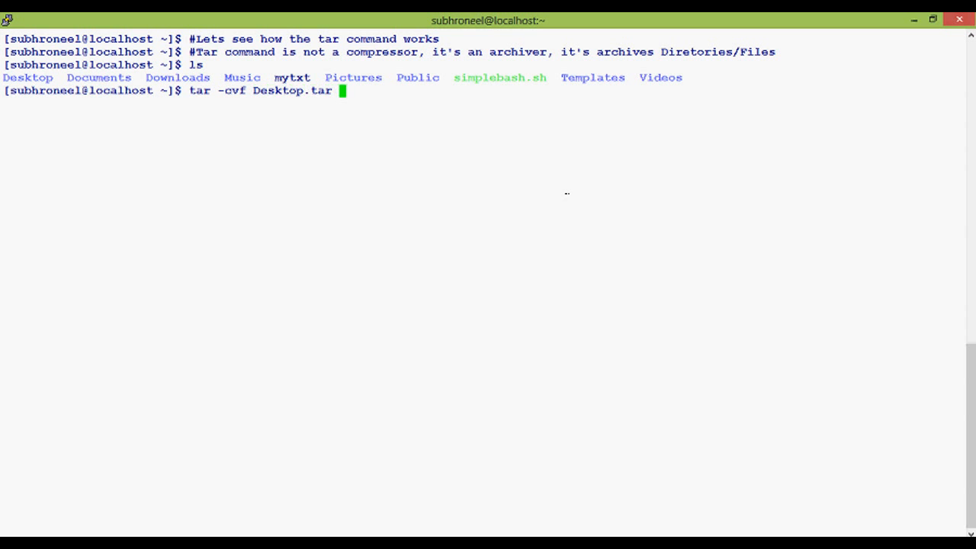
type("Desktop")
type("ls")
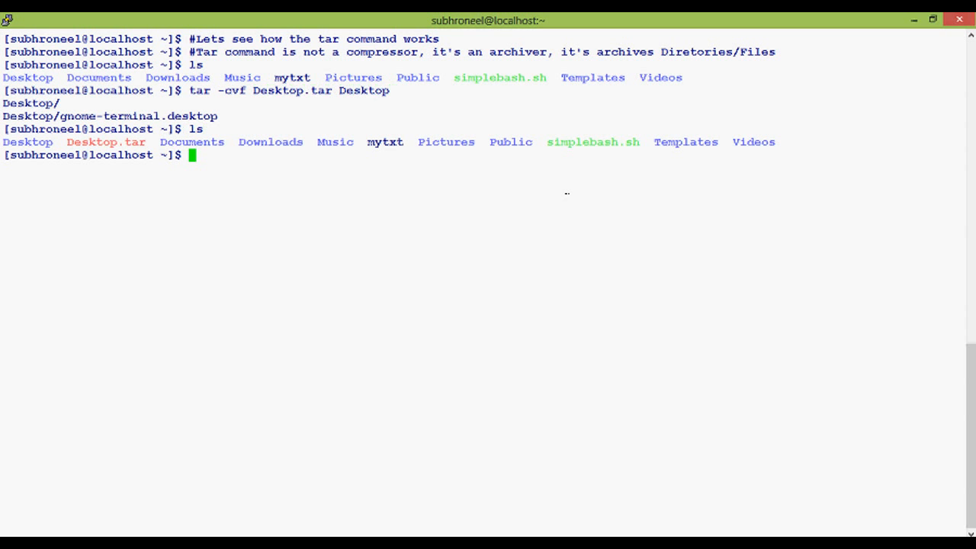
mouse_move(153, 303)
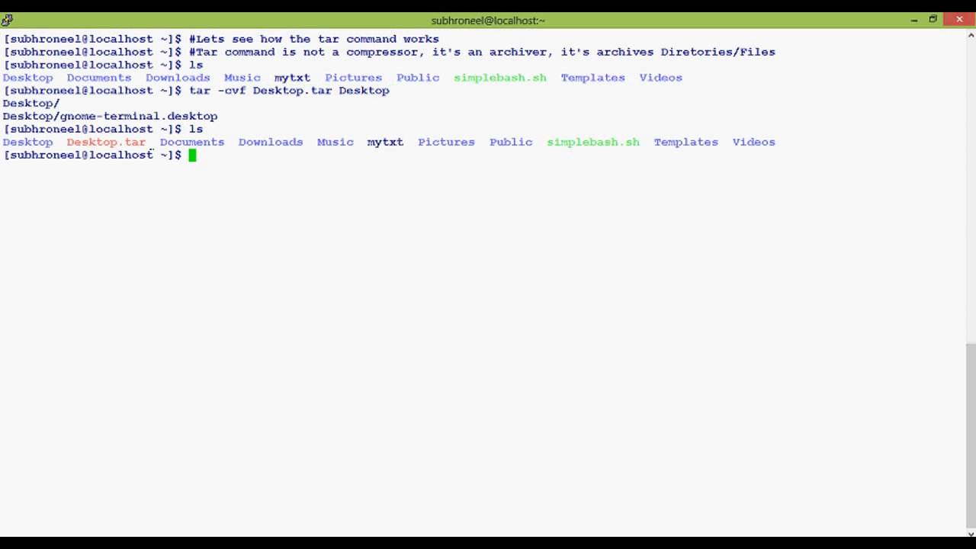
double_click(106, 142)
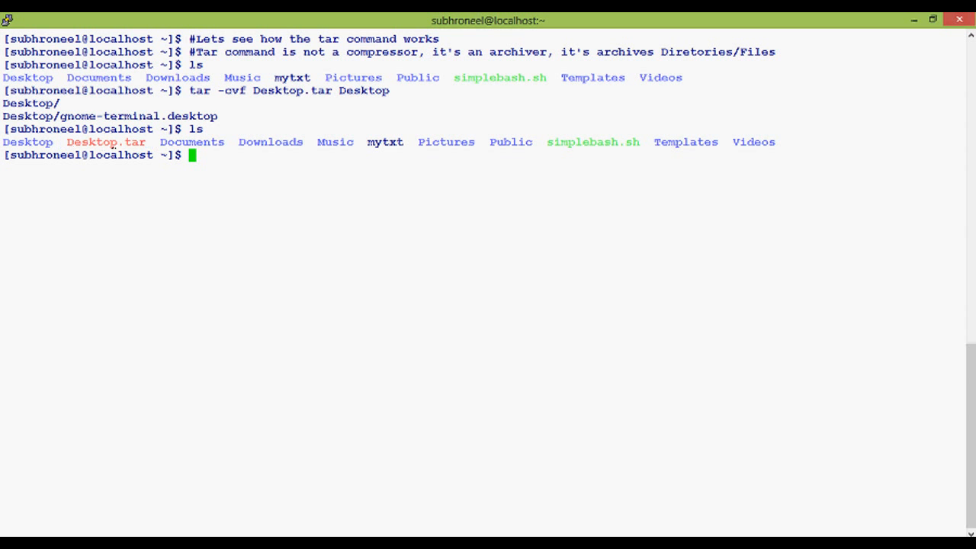
type("ls Dsk")
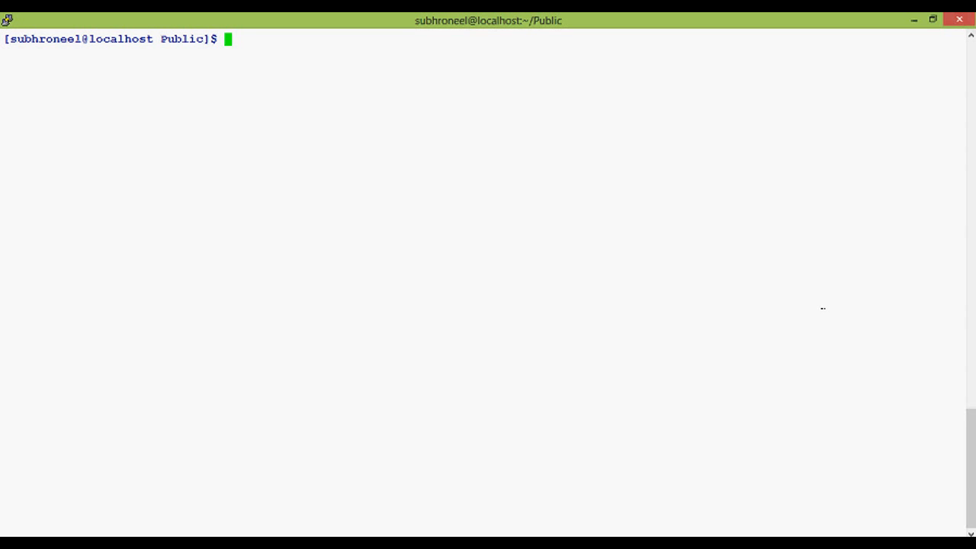
Start a new # comment beginning 'So' in the Public folder
type("#")
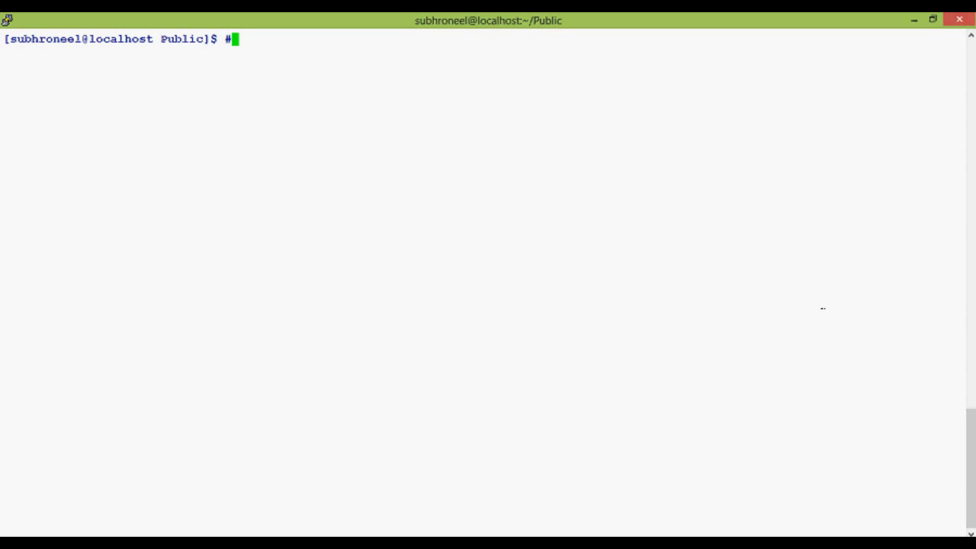
type("S\\")
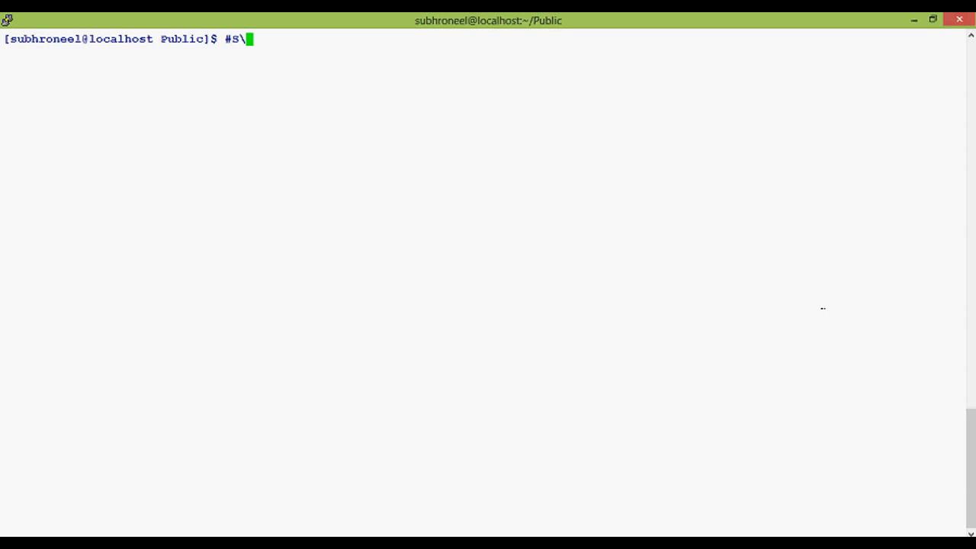
type("o")
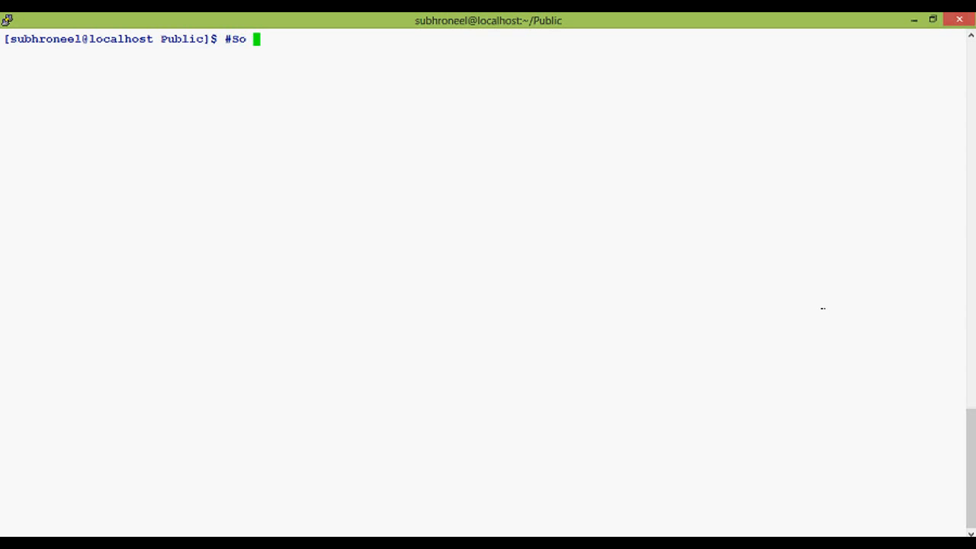